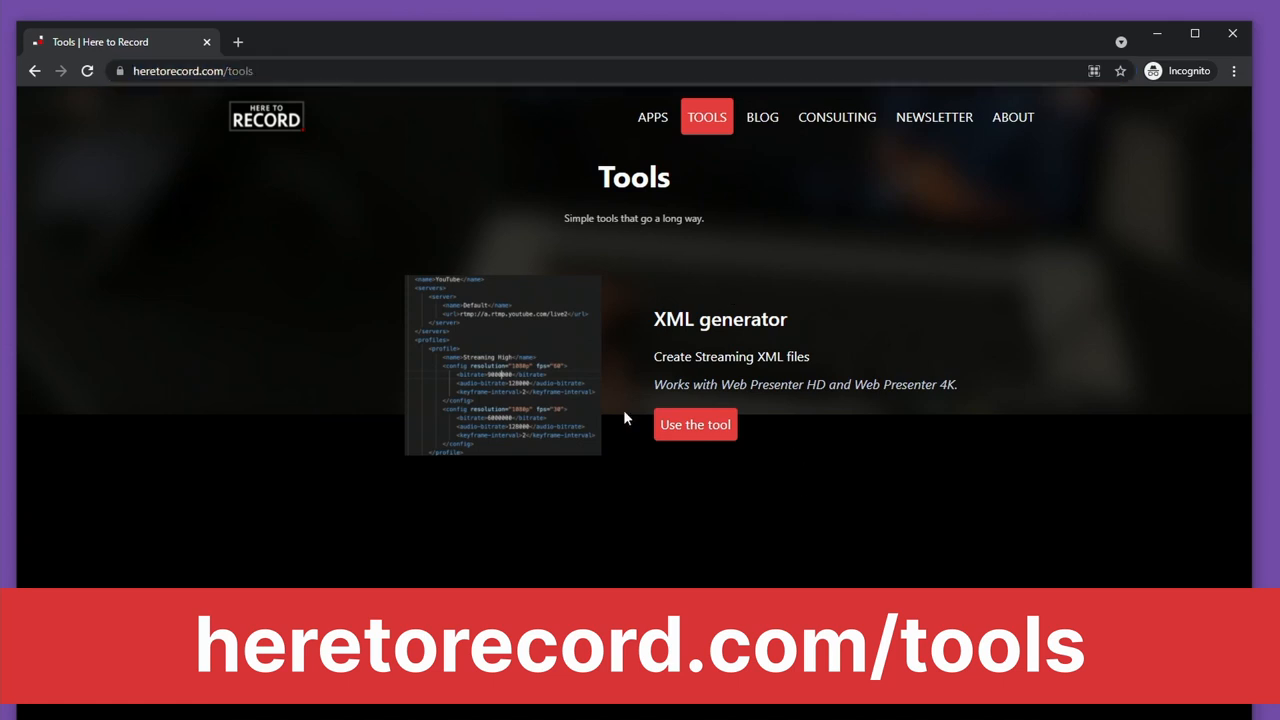
mouse_move(695, 430)
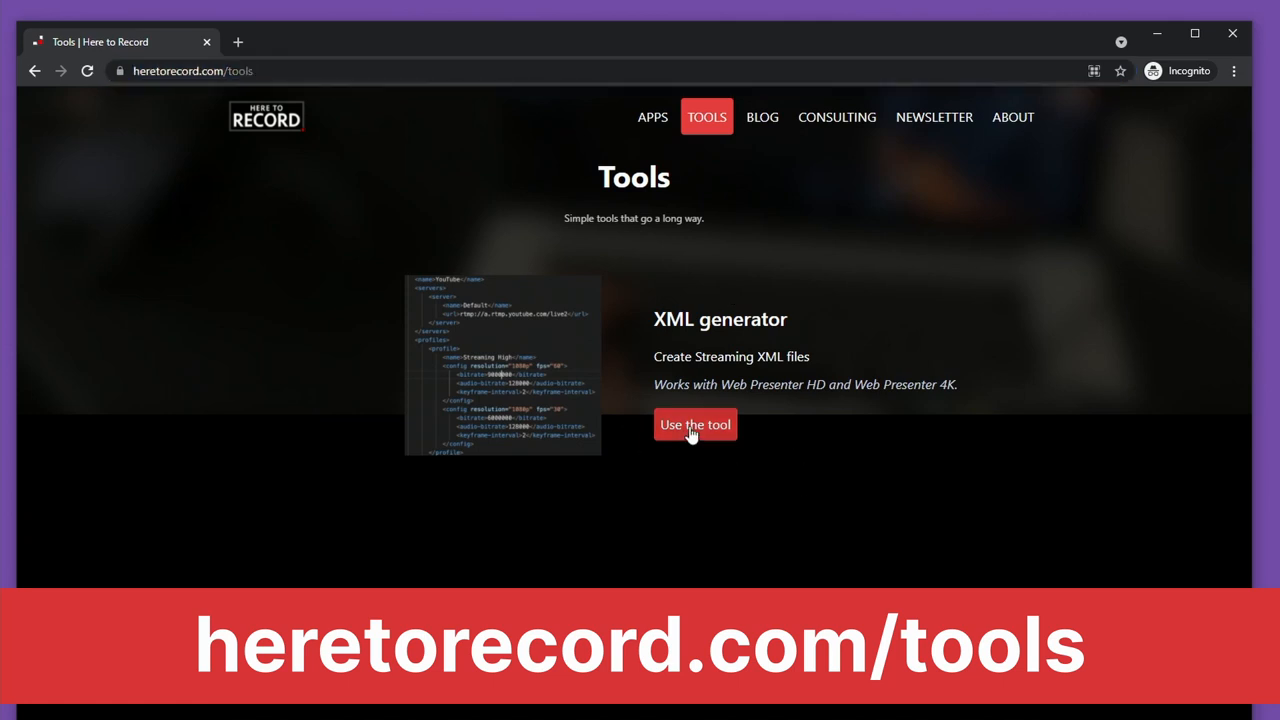
Open Here to Record's Streaming XML generator from the tools page
left_click(695, 424)
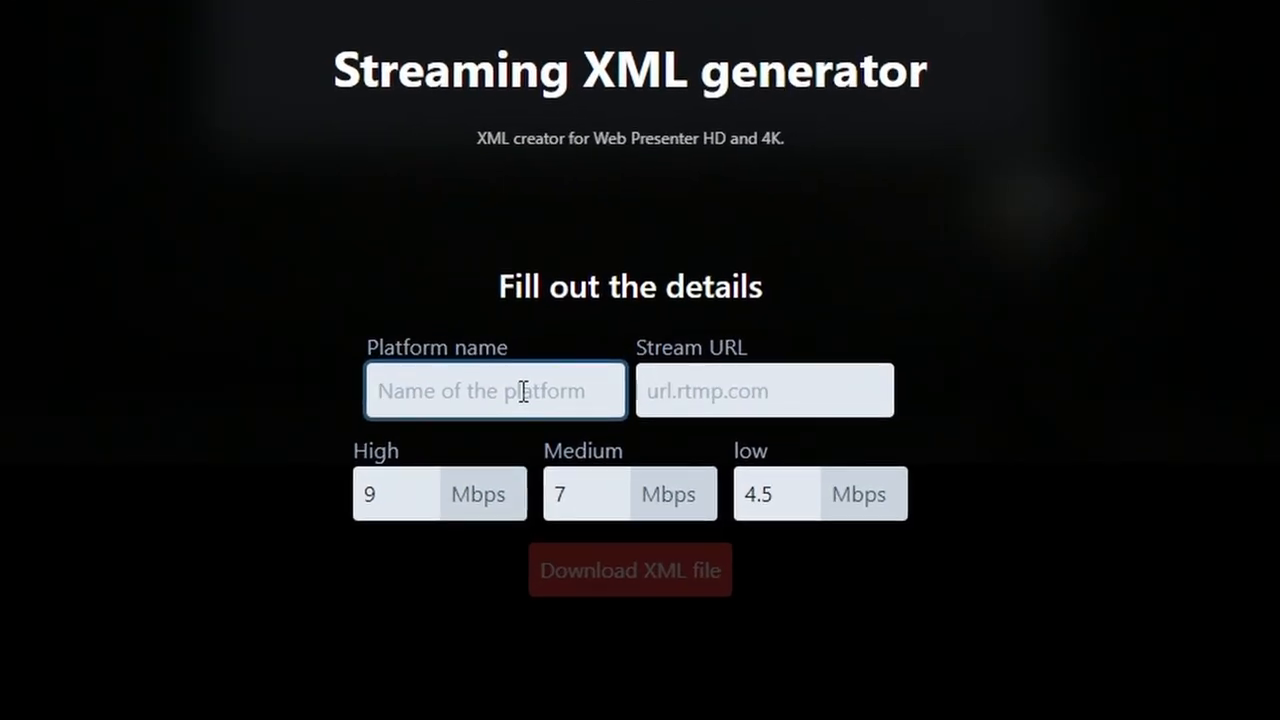
Enter 'YouTube 2' as the platform name and copy YouTube Studio's stream URL
type("Y")
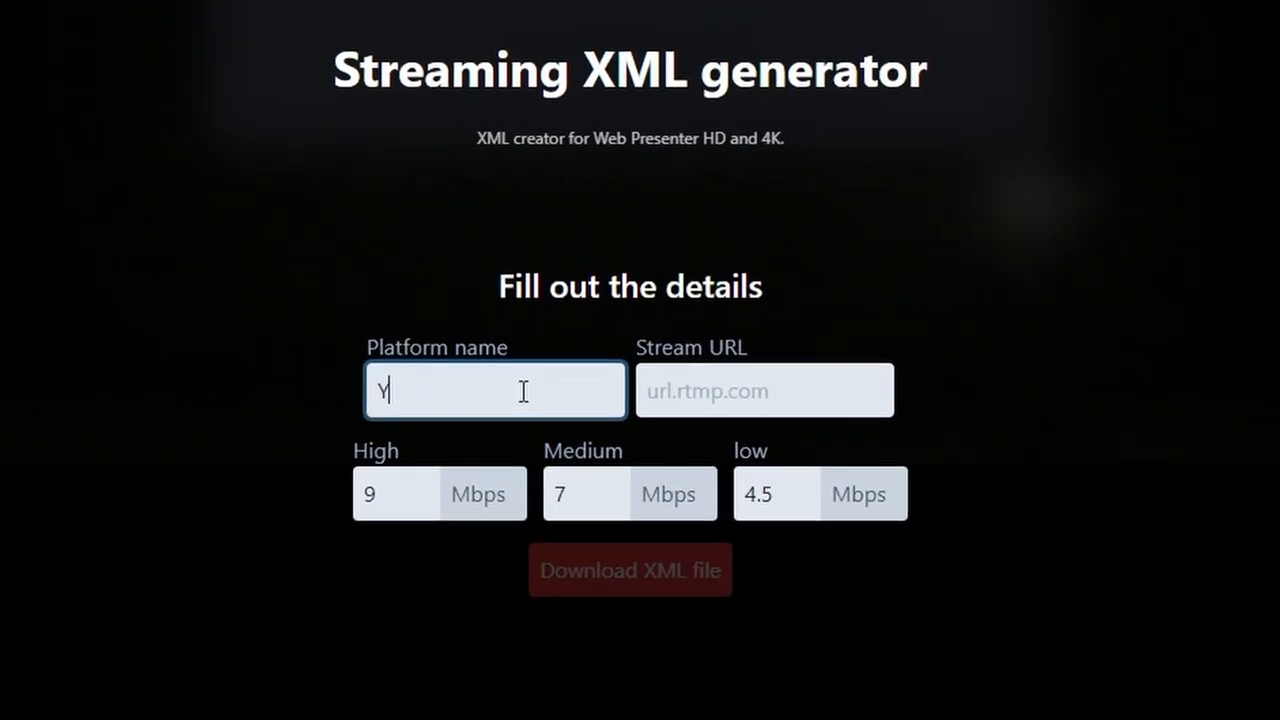
type("ouTube")
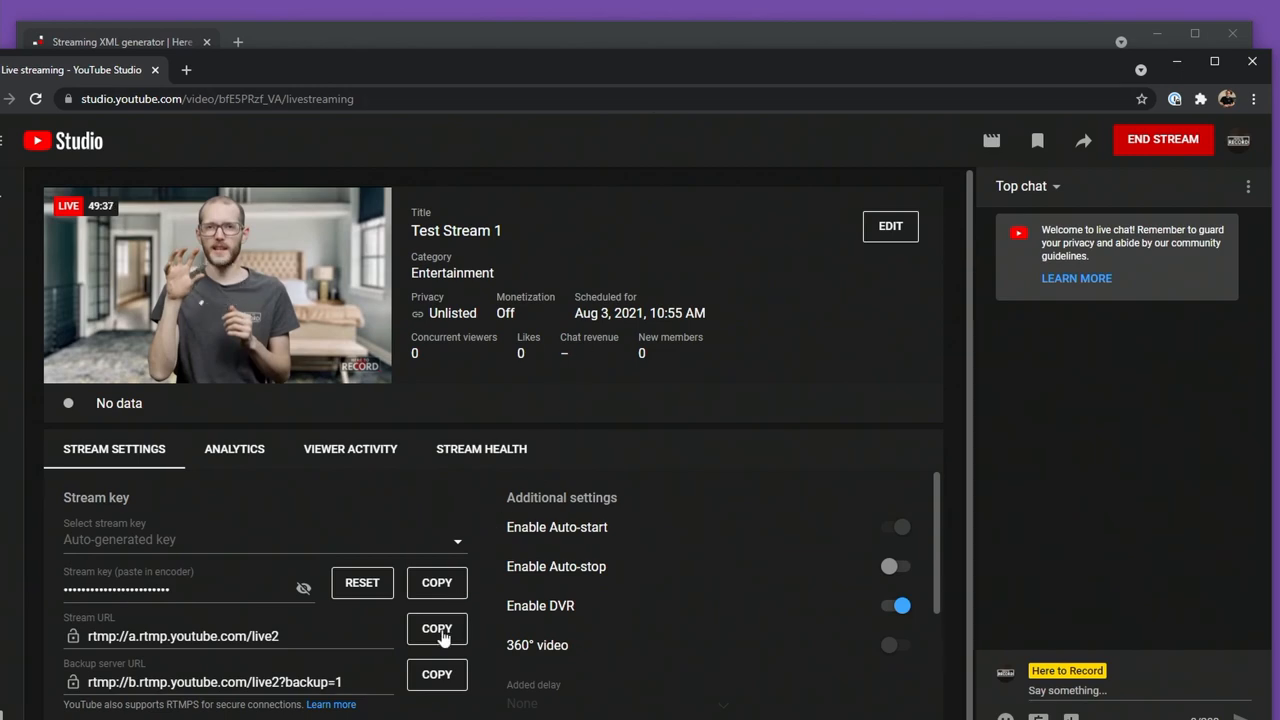
left_click(437, 628)
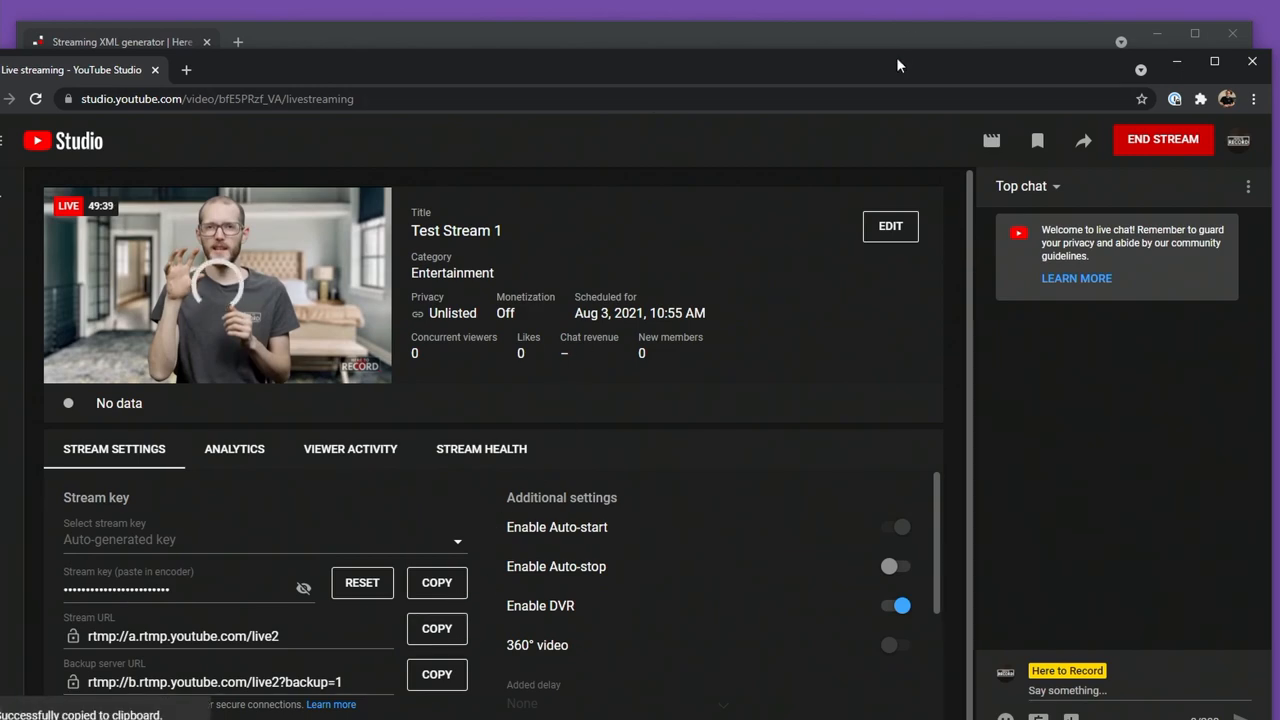
left_click(120, 41)
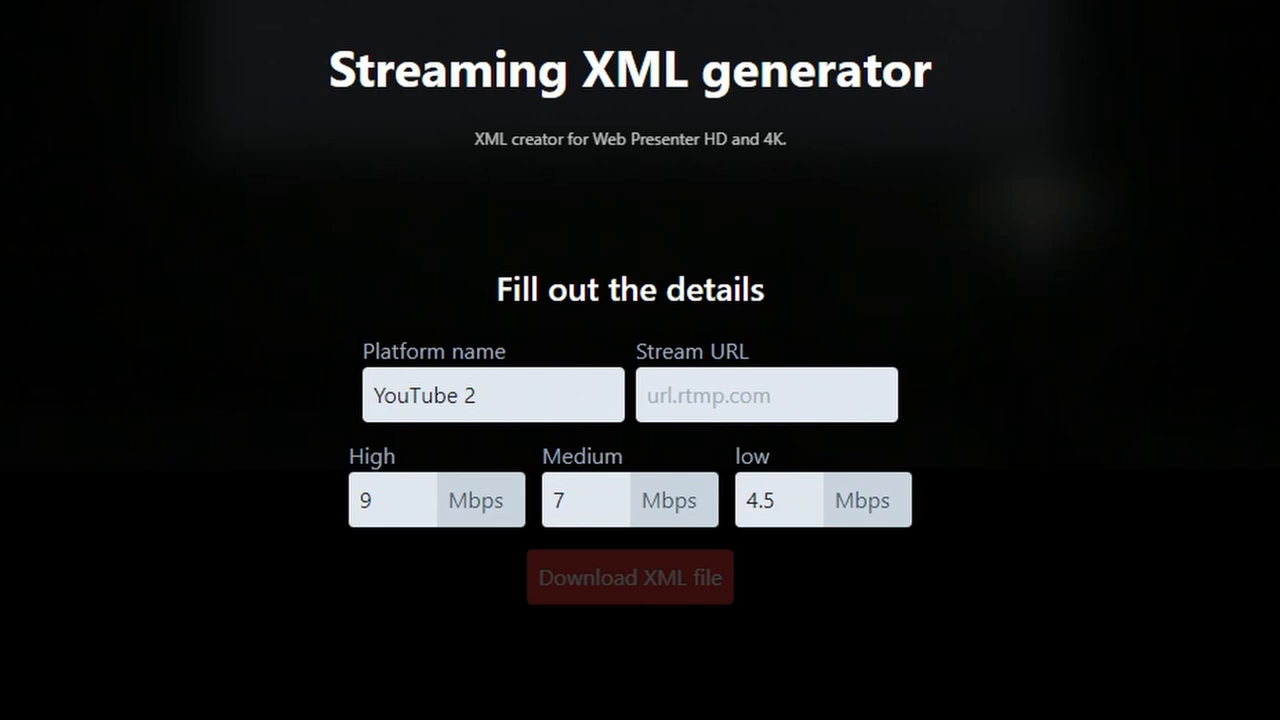
Paste YouTube's stream URL and set High, Medium, Low bitrates to 6, 4.5, 3 Mbps
left_click(766, 394)
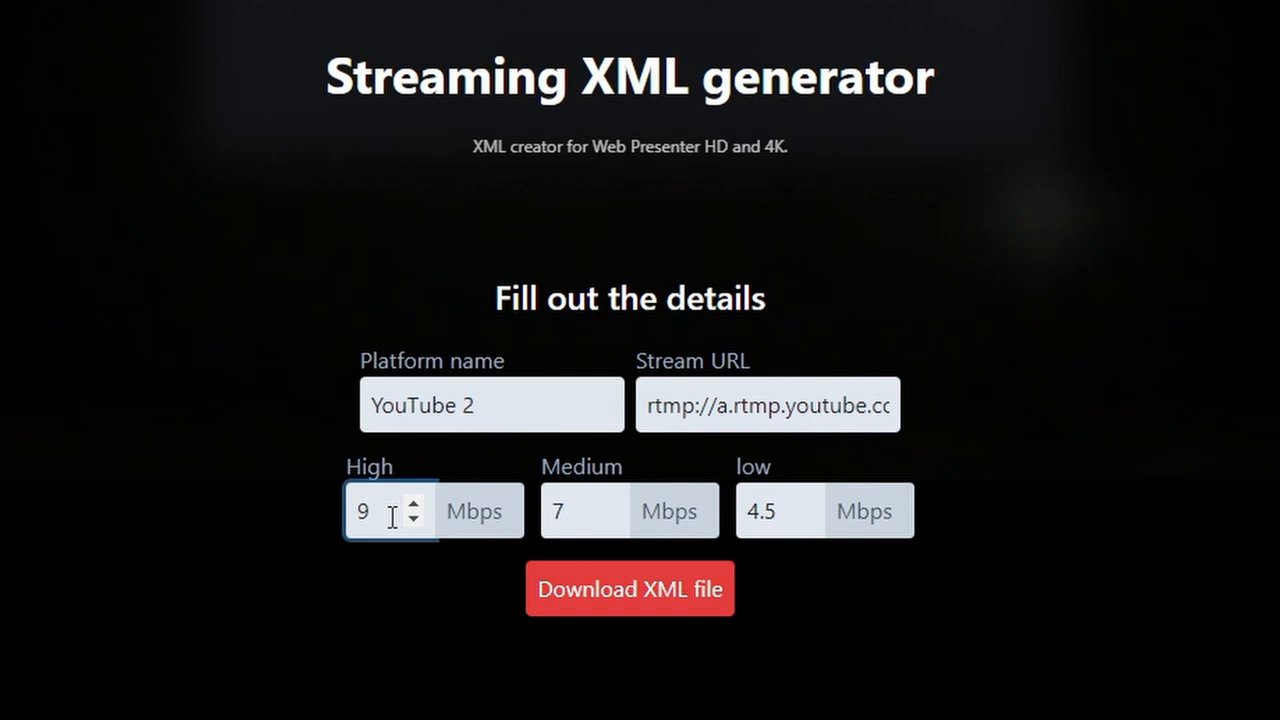
left_click(414, 525)
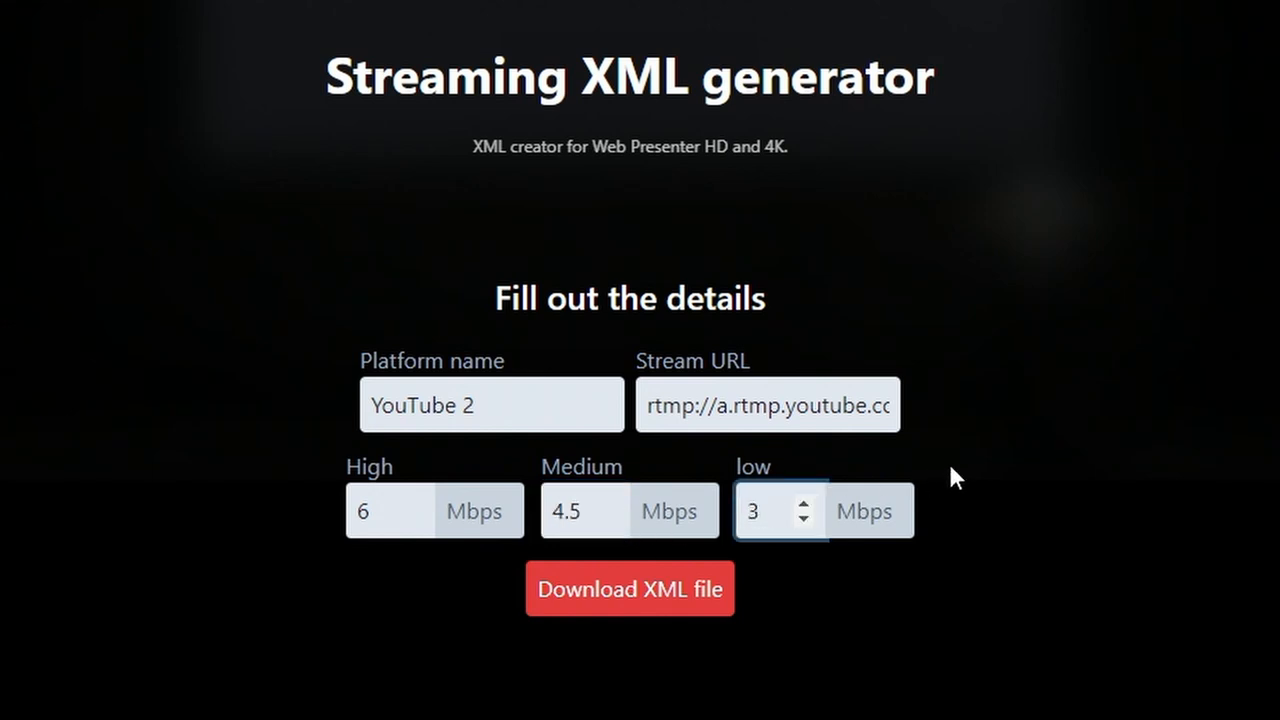
mouse_move(880, 657)
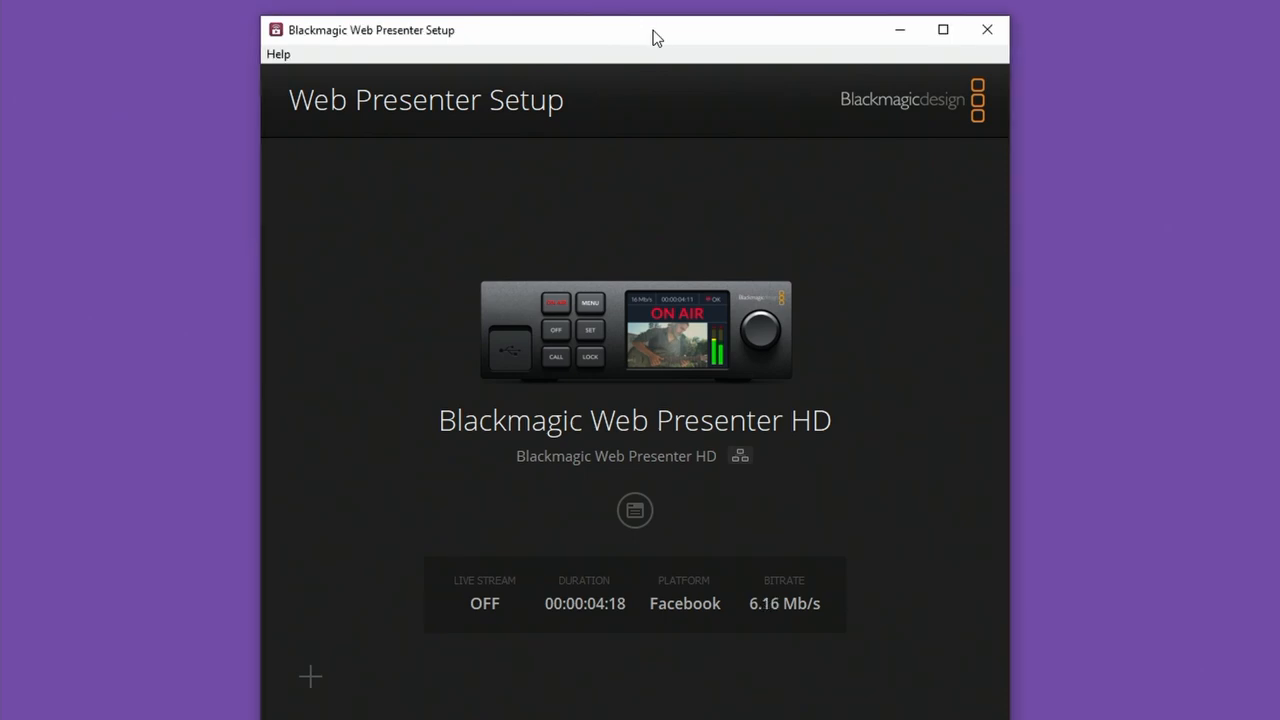
Open the Blackmagic Web Presenter HD's live stream settings
left_click(635, 510)
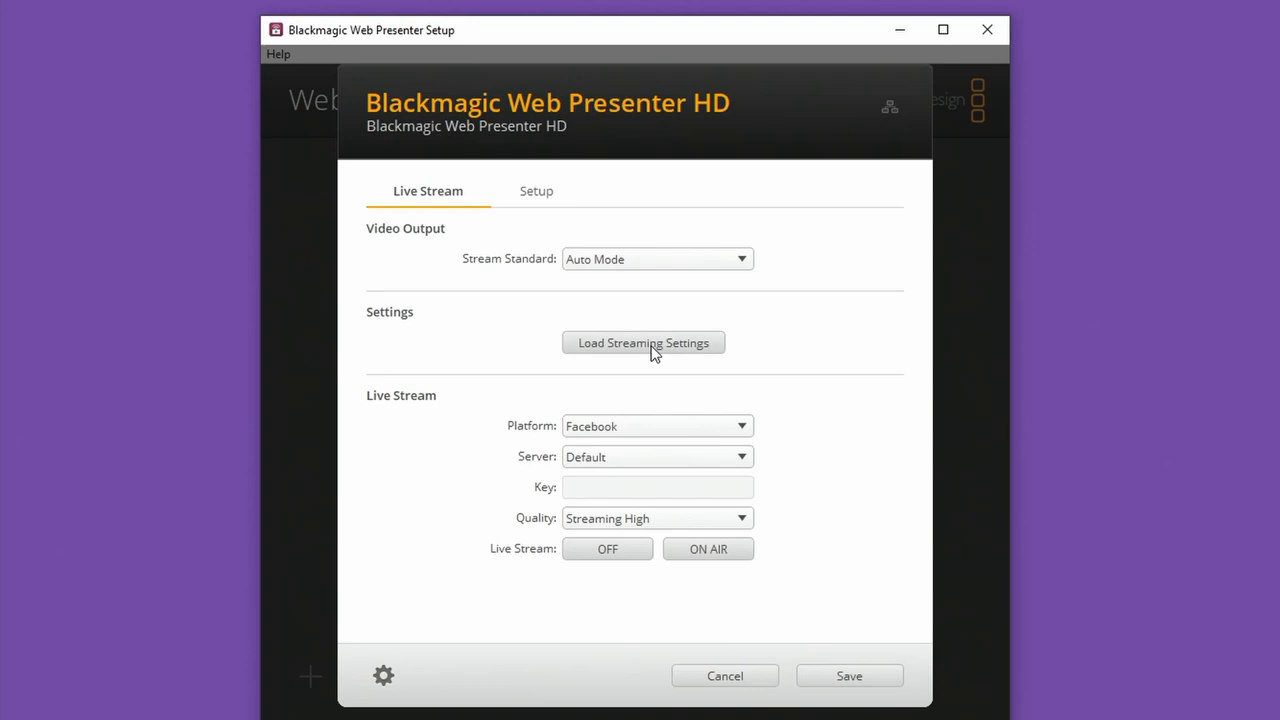
Load the YouTube 2 XML file from the Desktop as streaming settings
left_click(643, 342)
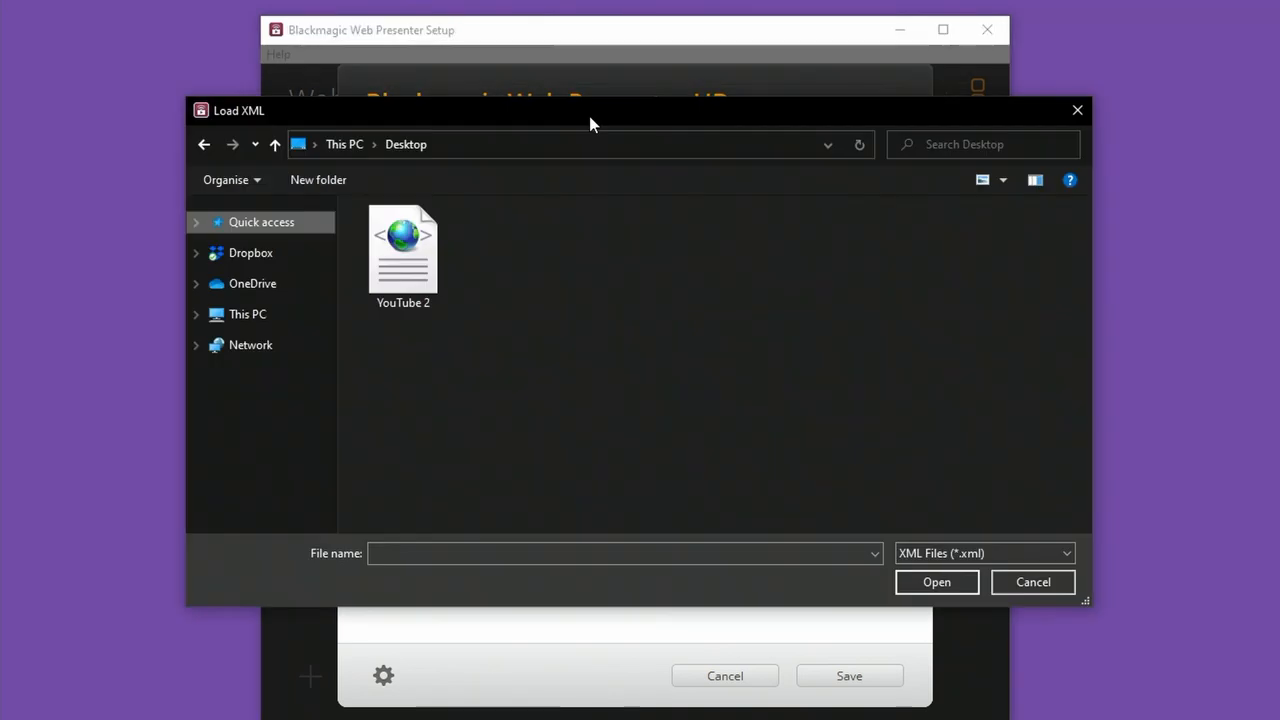
left_click(402, 255)
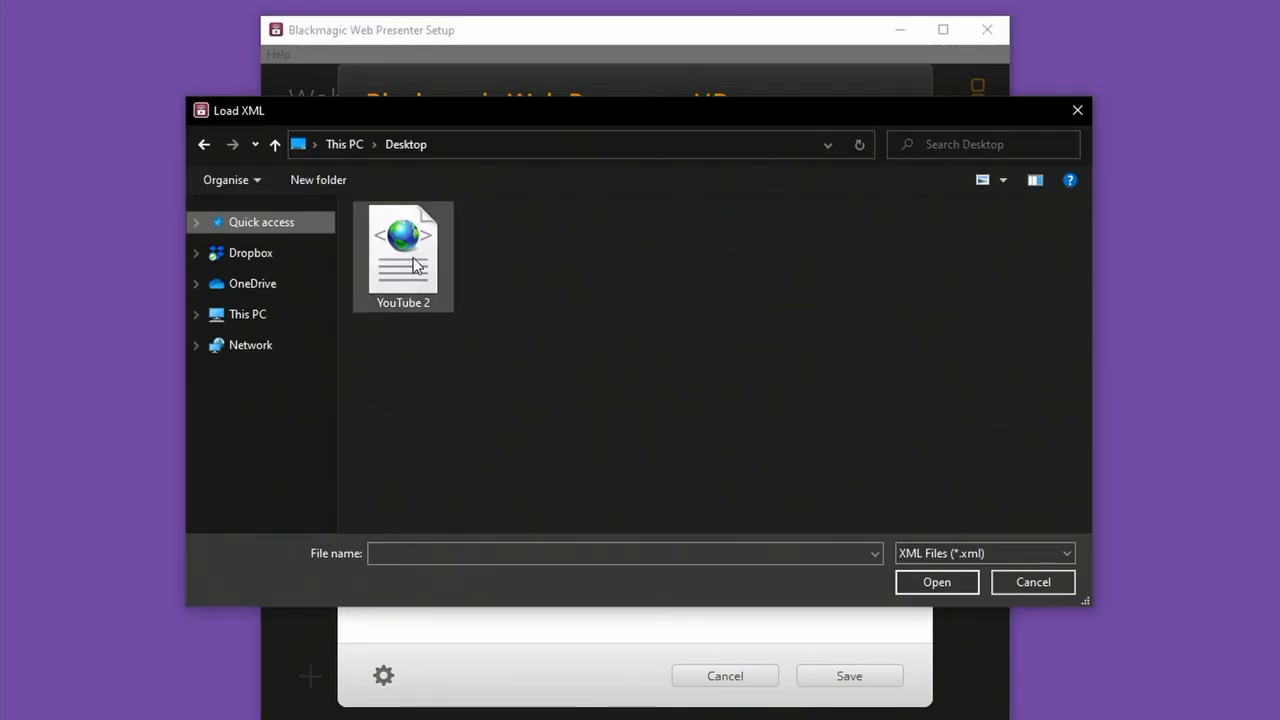
left_click(402, 250)
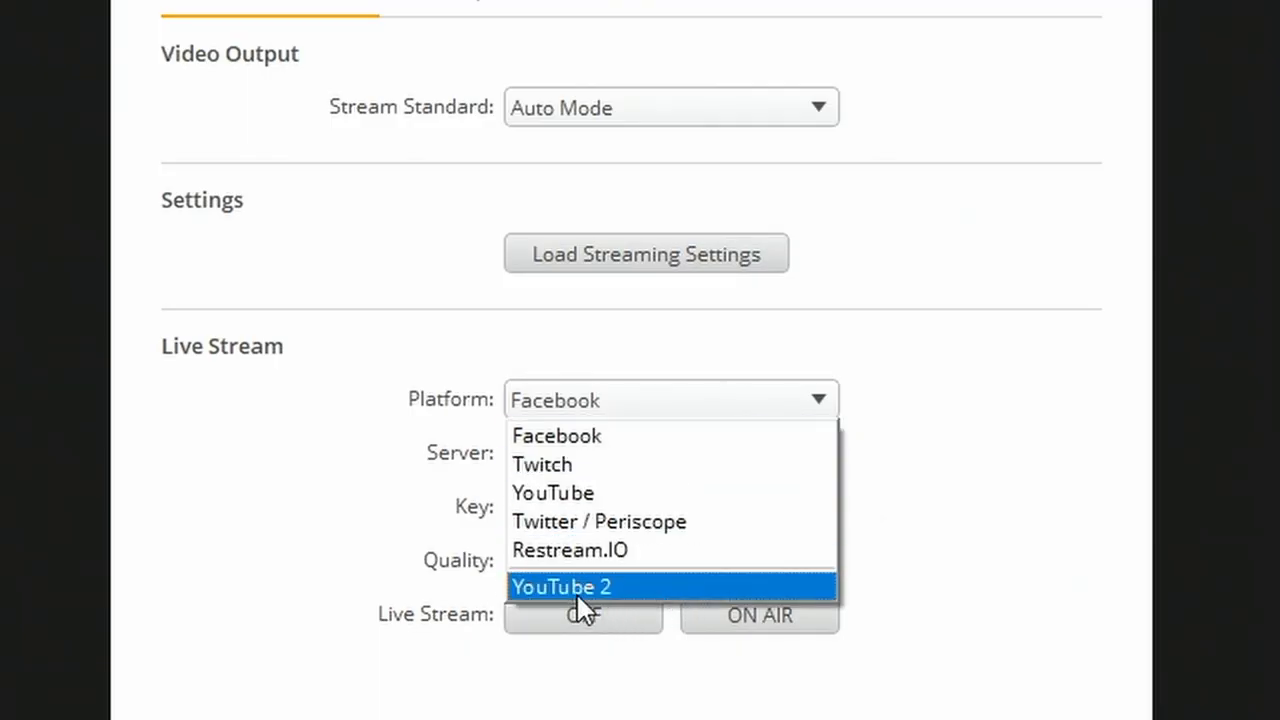
Select YouTube 2 as the platform and paste in the stream key
left_click(561, 586)
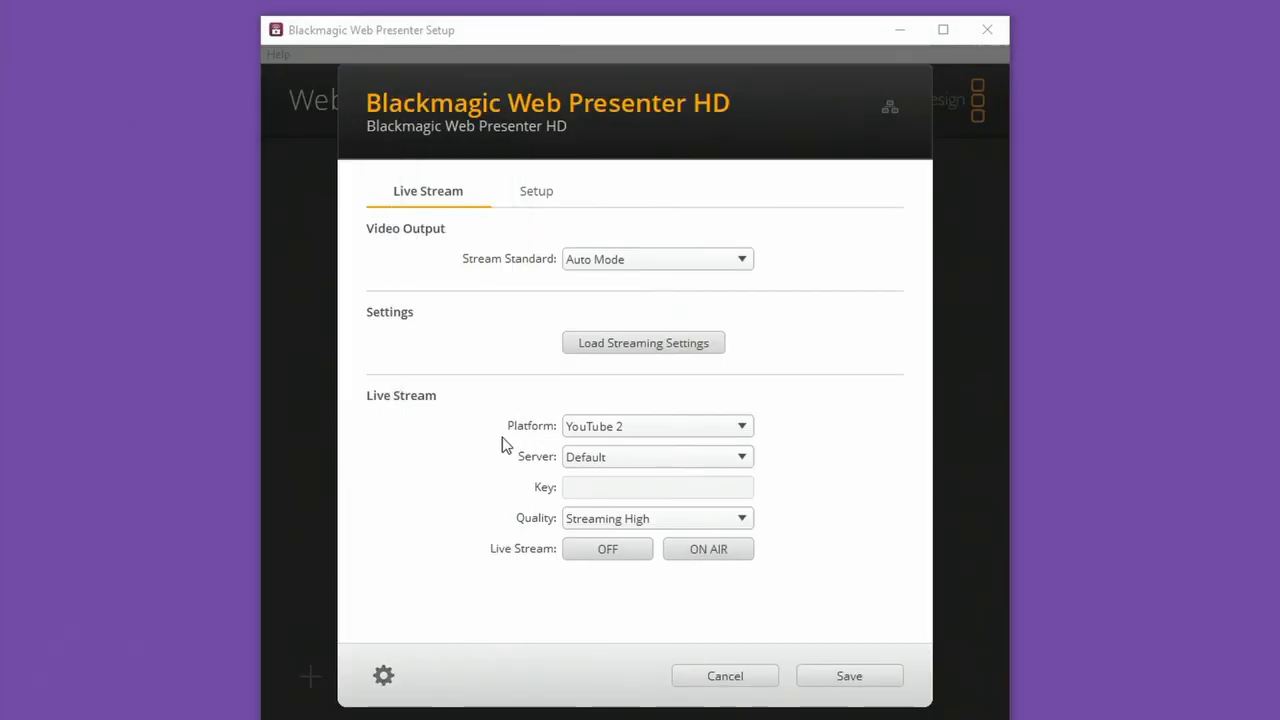
left_click(657, 487)
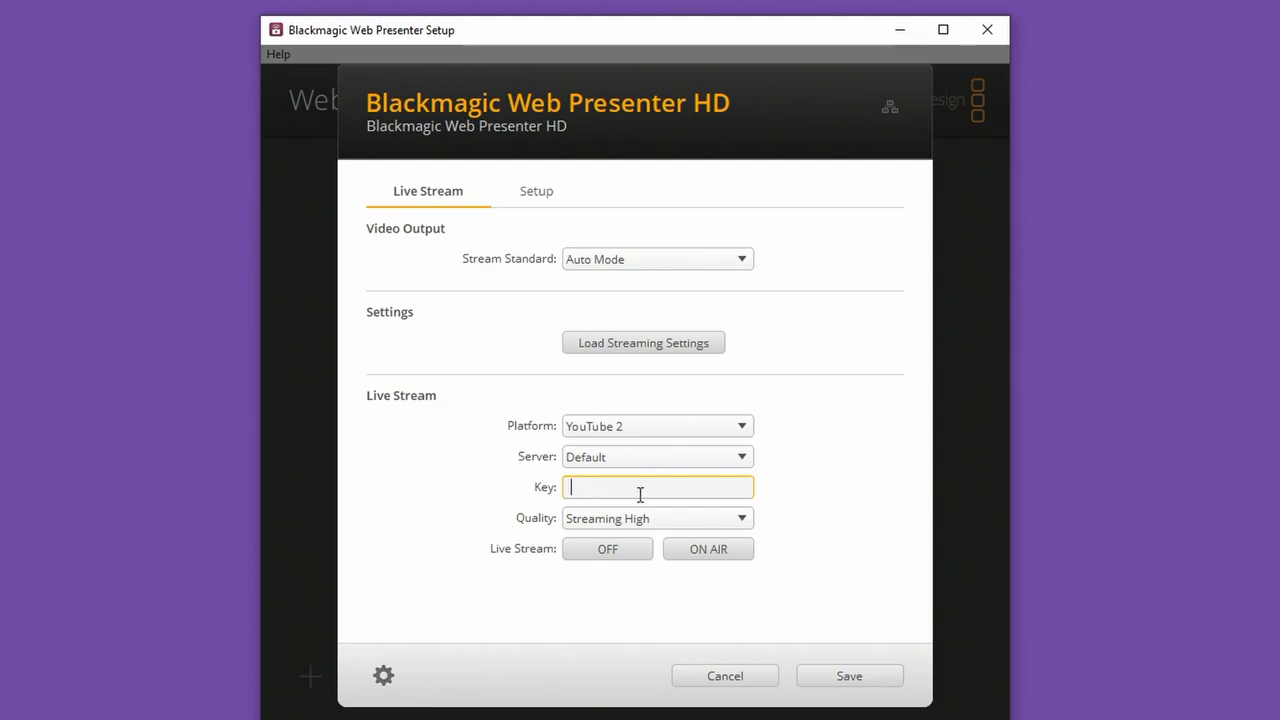
left_click(741, 518)
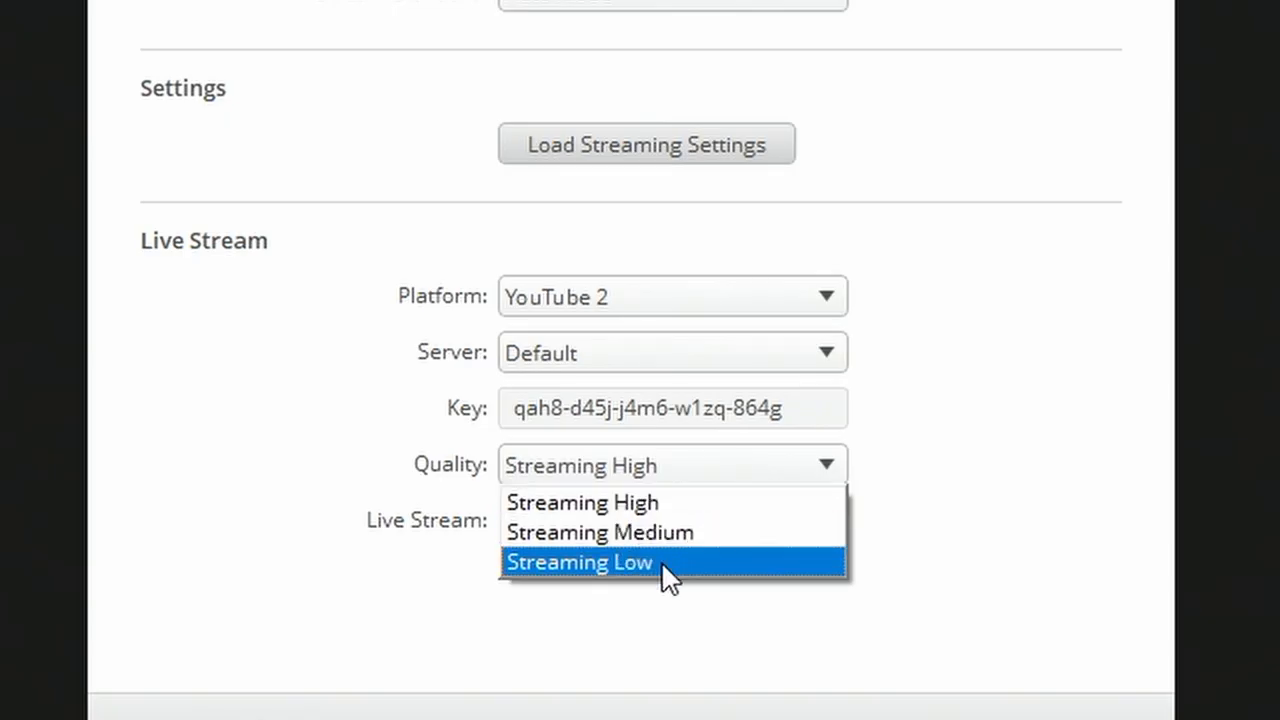
mouse_move(705, 570)
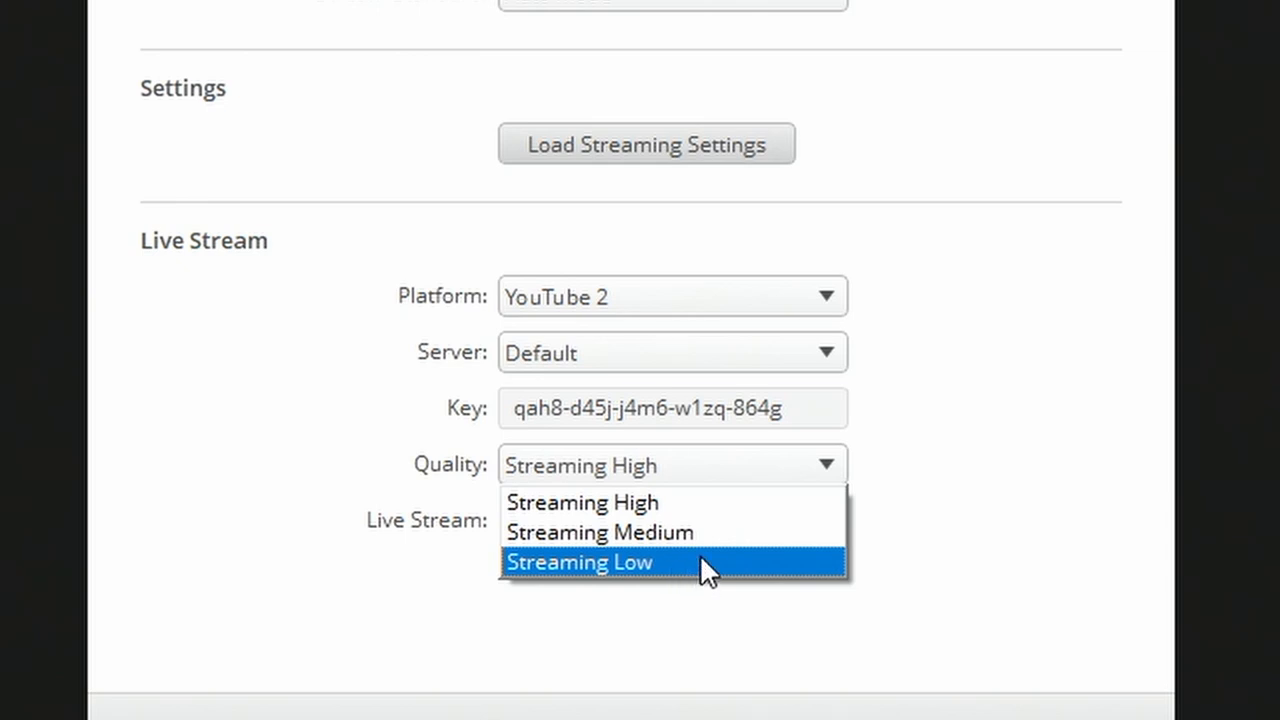
Go on air at Streaming Low quality, then switch the live stream to Streaming High
left_click(578, 561)
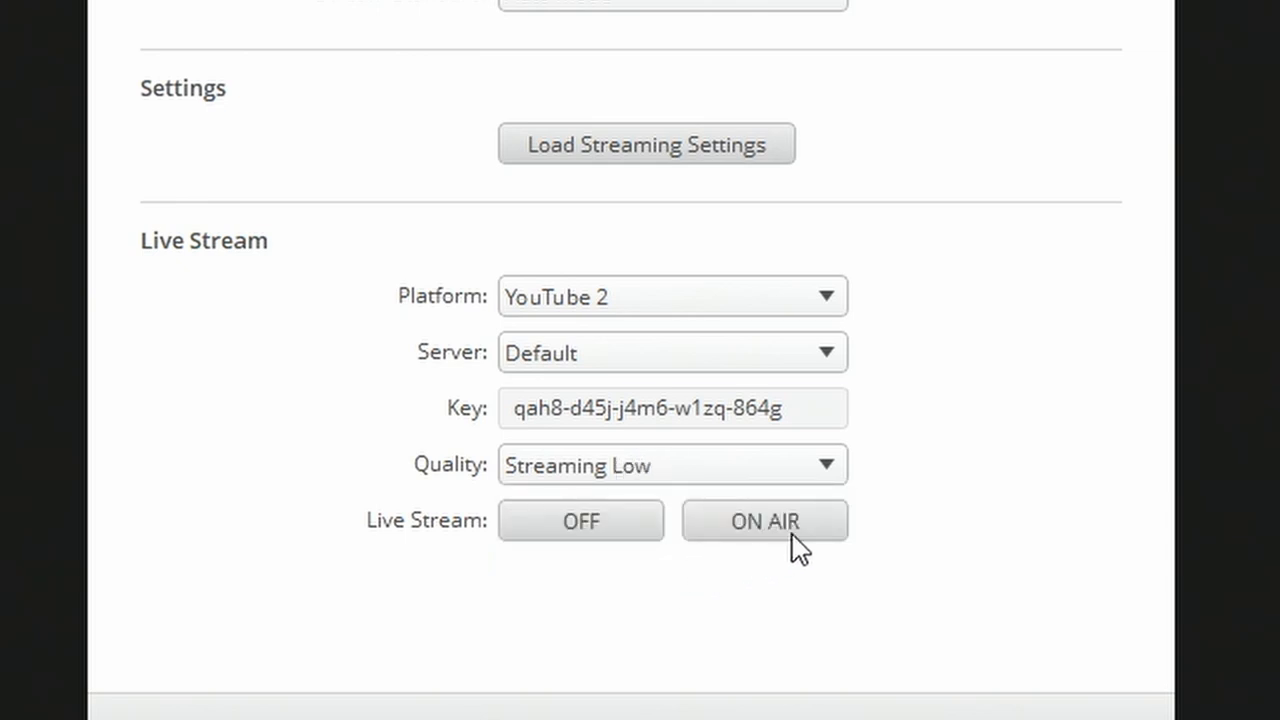
left_click(764, 520)
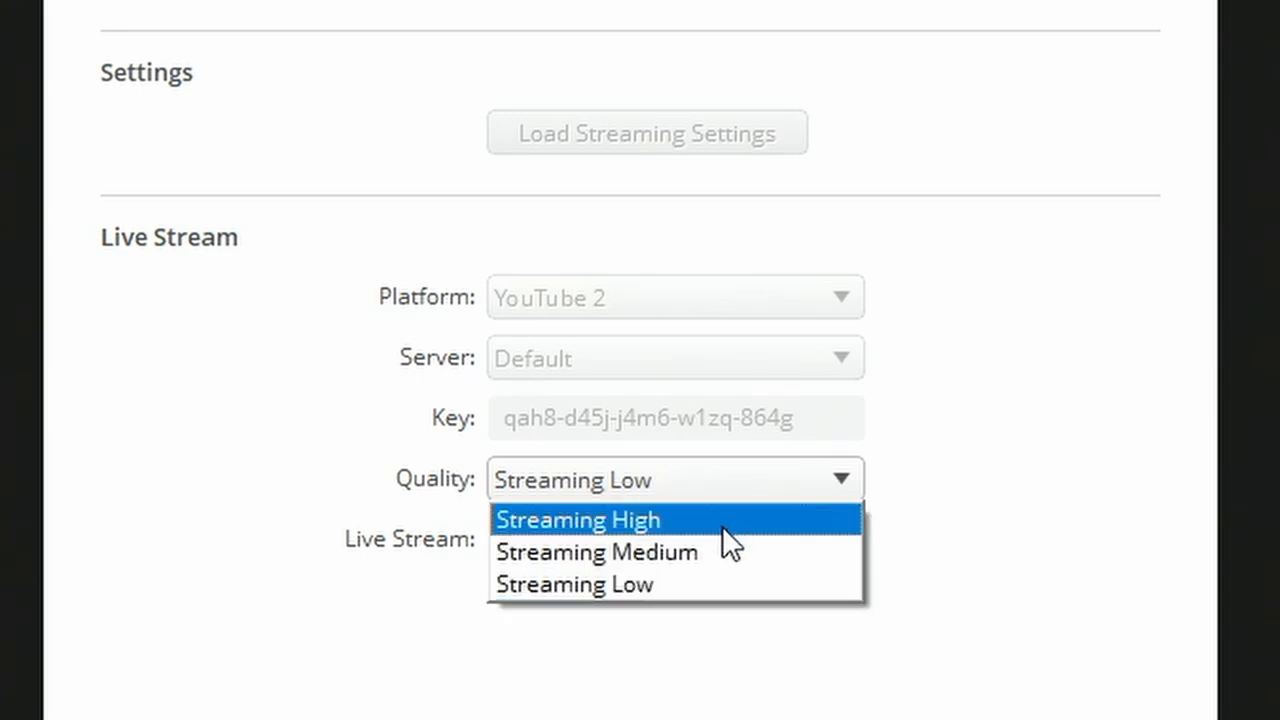
left_click(577, 519)
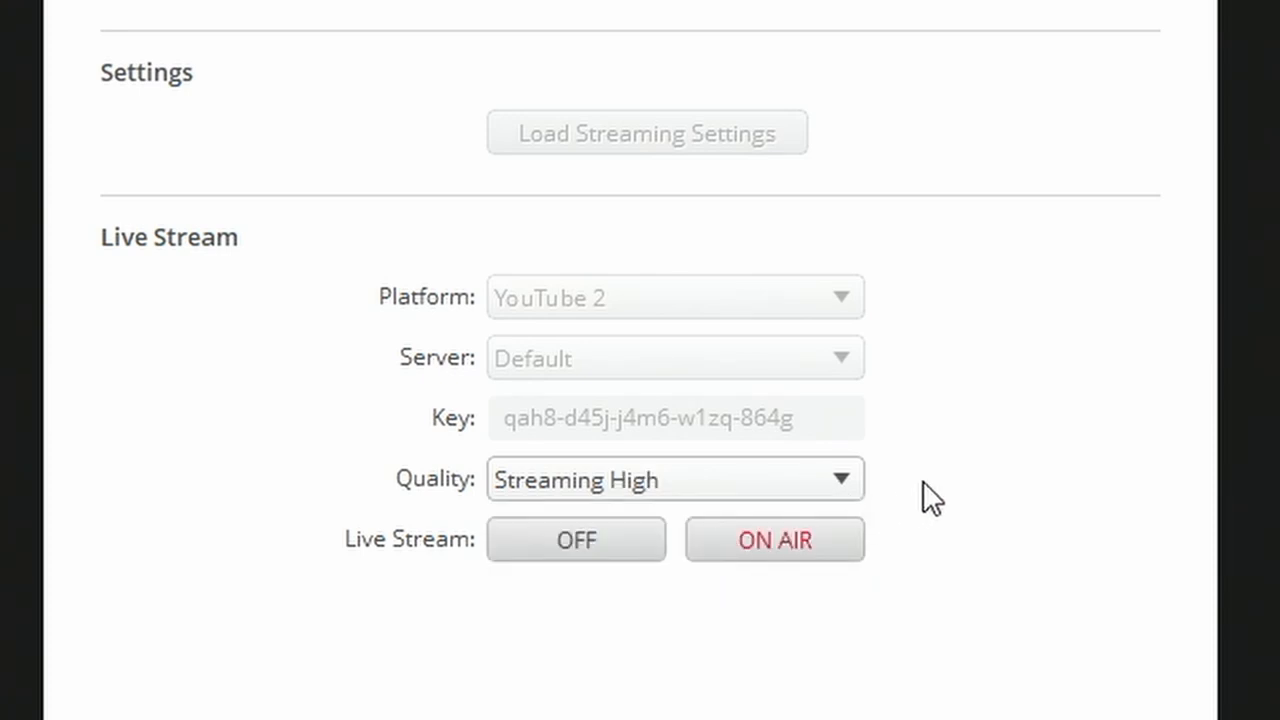
left_click(774, 540)
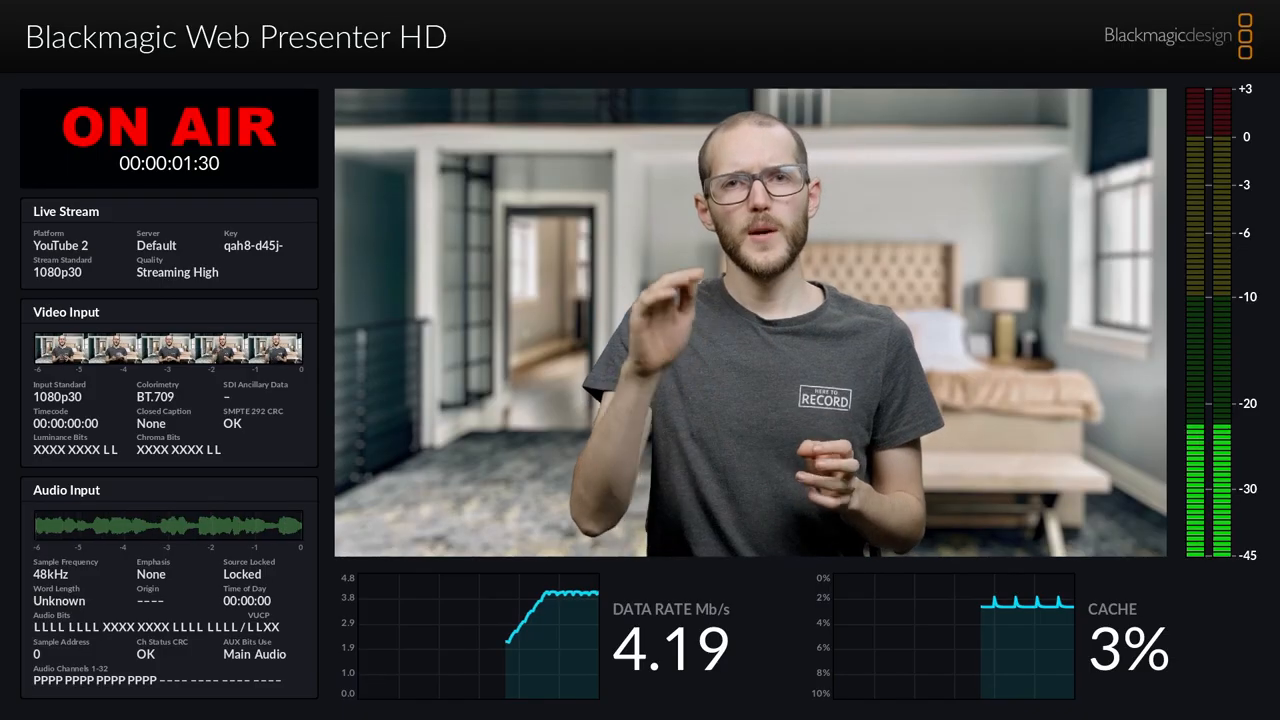